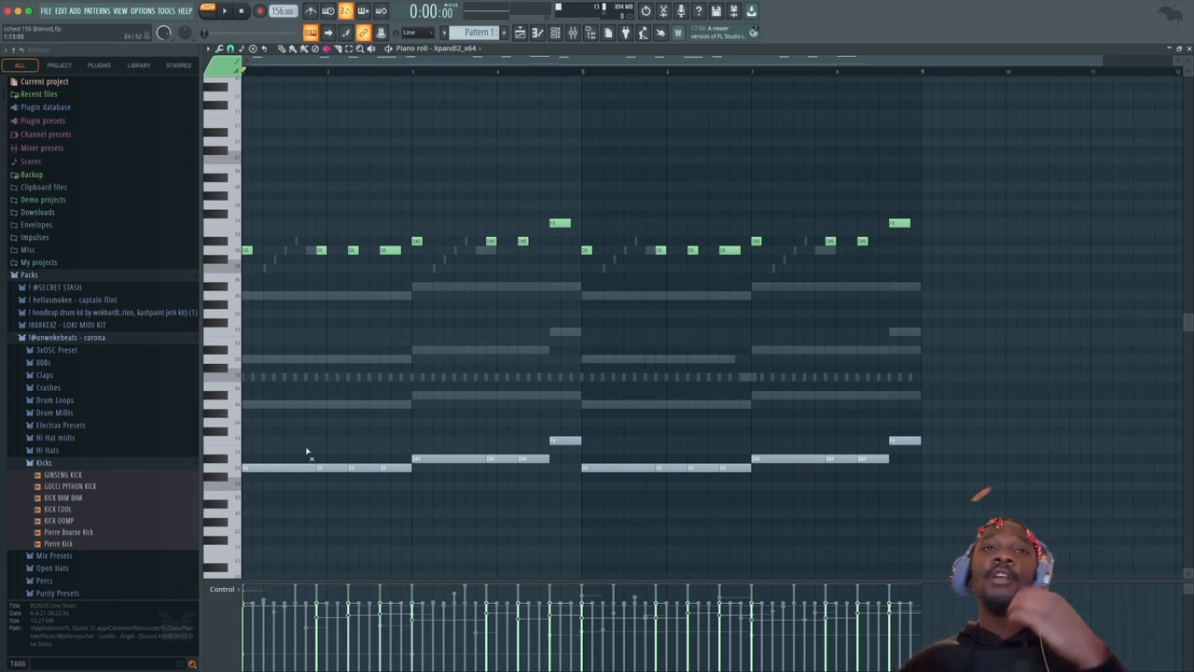
{"action": "mouse_move", "coordinate": [464, 297]}
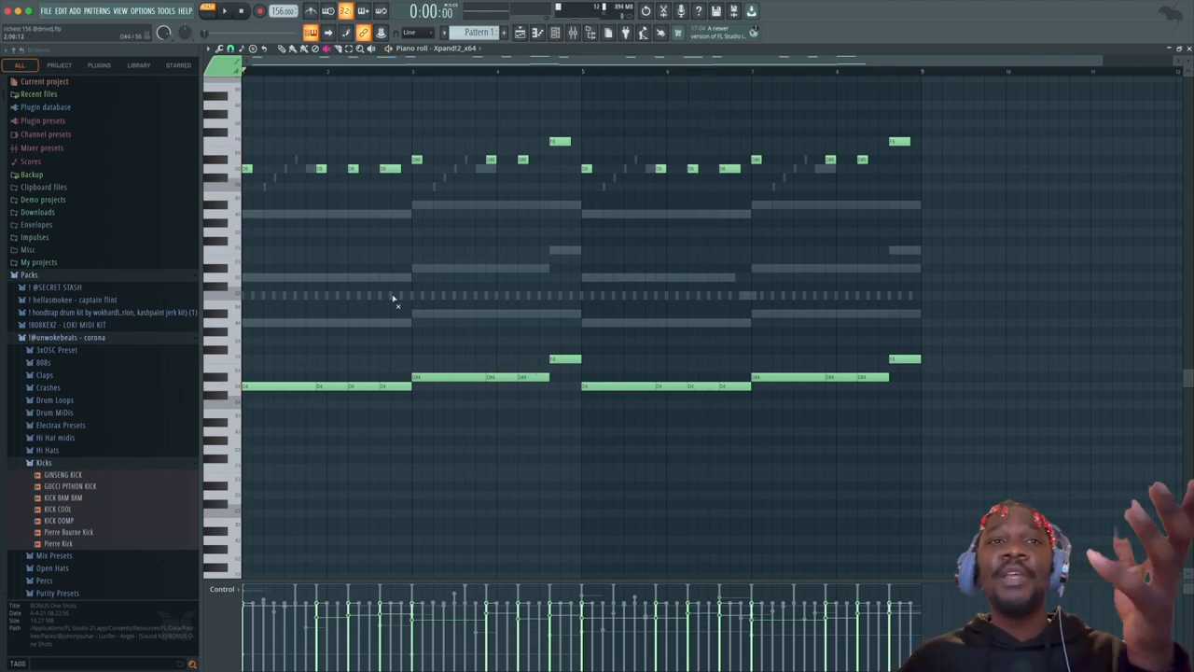
Step: Switch the piano roll to another instrument's pattern notes
{"action": "left_click", "coordinate": [556, 34]}
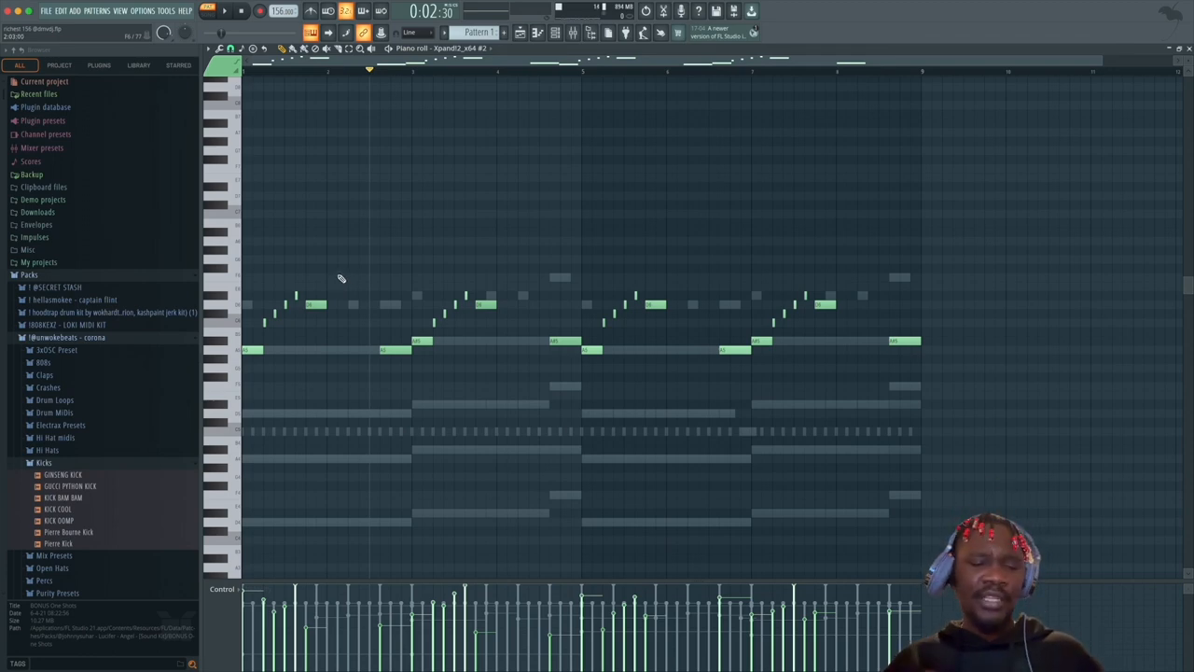
{"action": "mouse_move", "coordinate": [558, 115]}
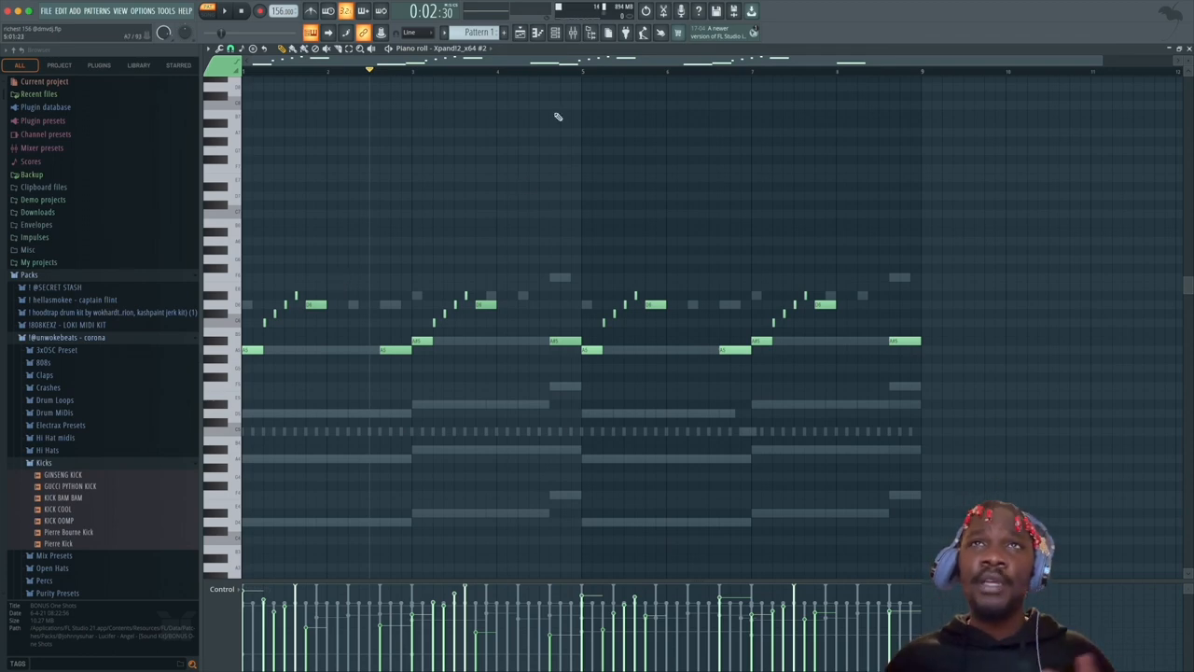
{"action": "mouse_move", "coordinate": [362, 336]}
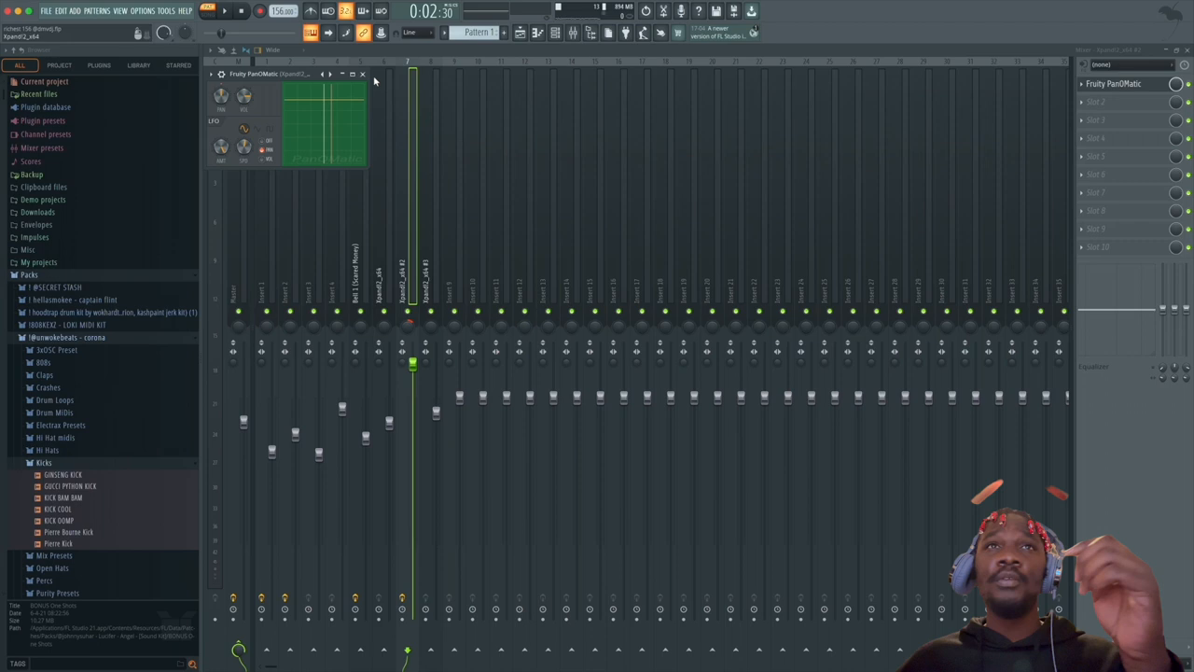
Step: Leave the mixer and bring a channel's pattern notes back into the piano roll
{"action": "left_click", "coordinate": [538, 34]}
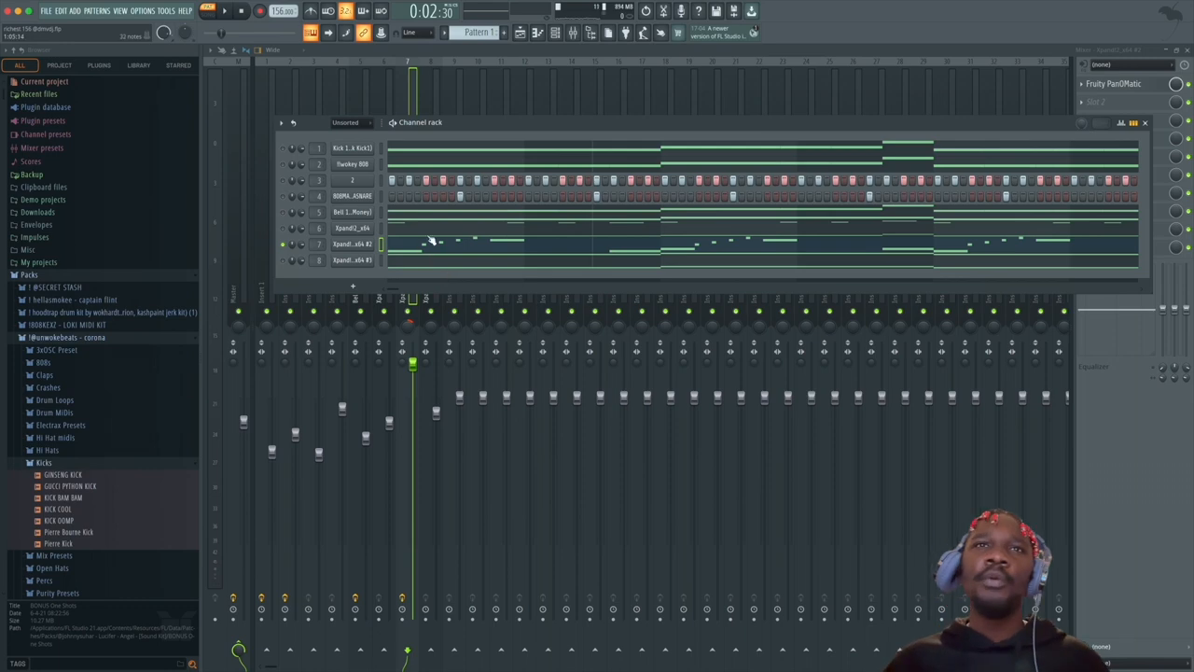
{"action": "left_click", "coordinate": [556, 34]}
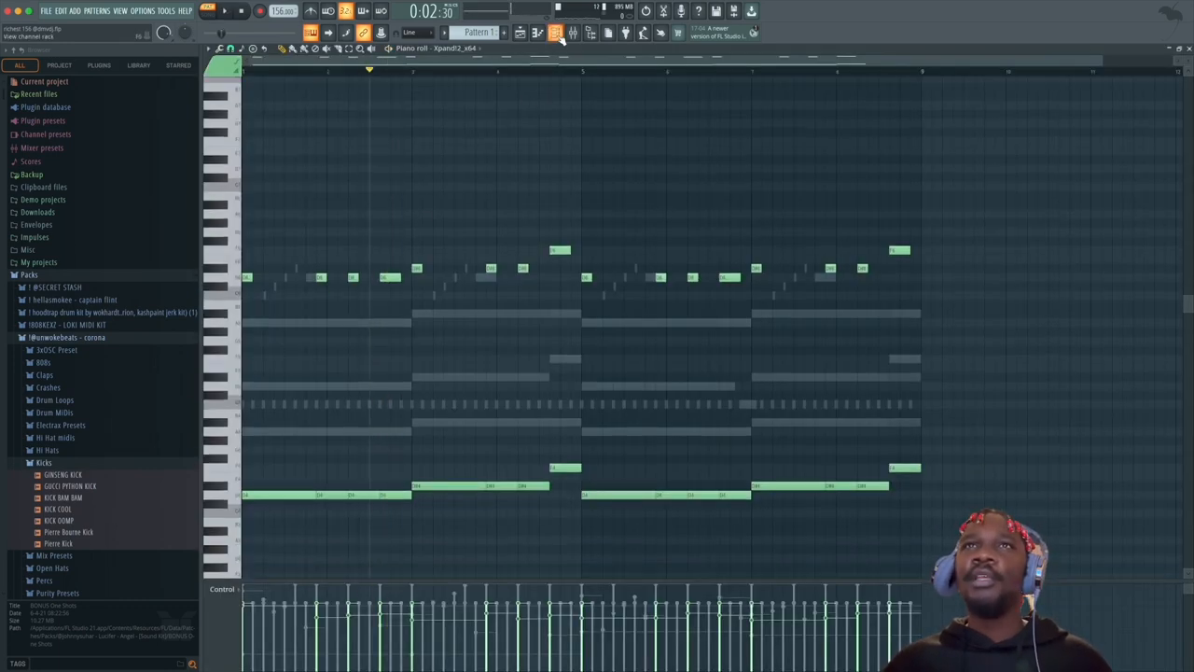
Step: Show the bell channel's long held notes in the piano roll
{"action": "left_click", "coordinate": [556, 33]}
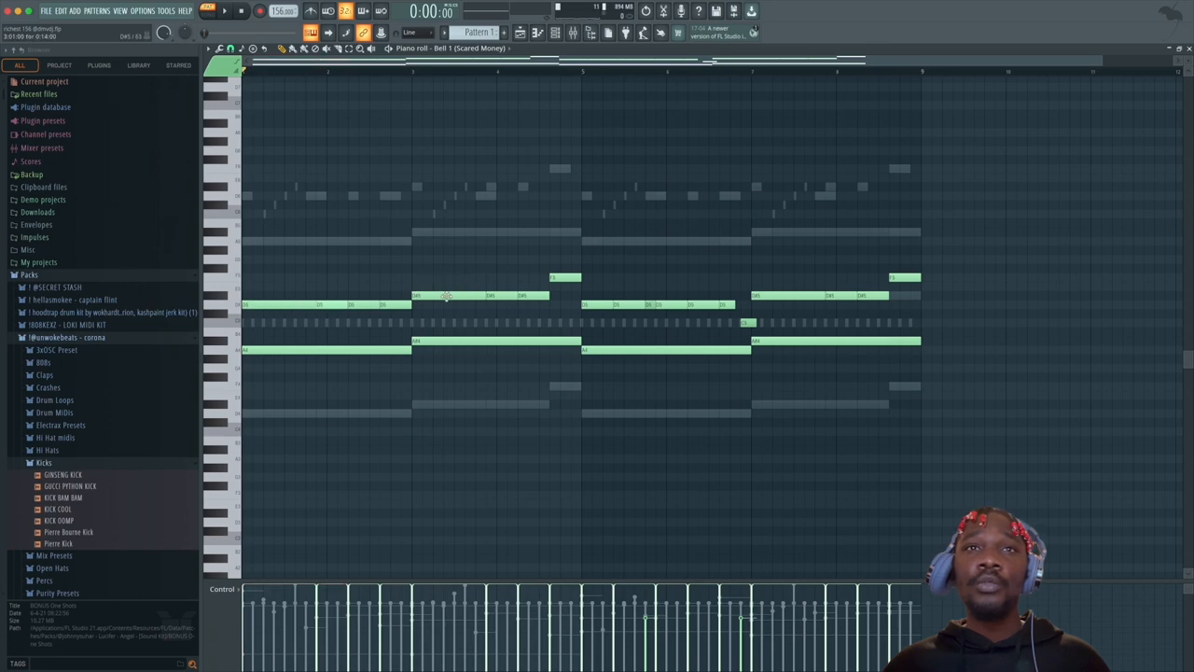
Step: Select a bell note in bar 3 and bring up the channel rack over the piano roll
{"action": "left_click", "coordinate": [495, 346]}
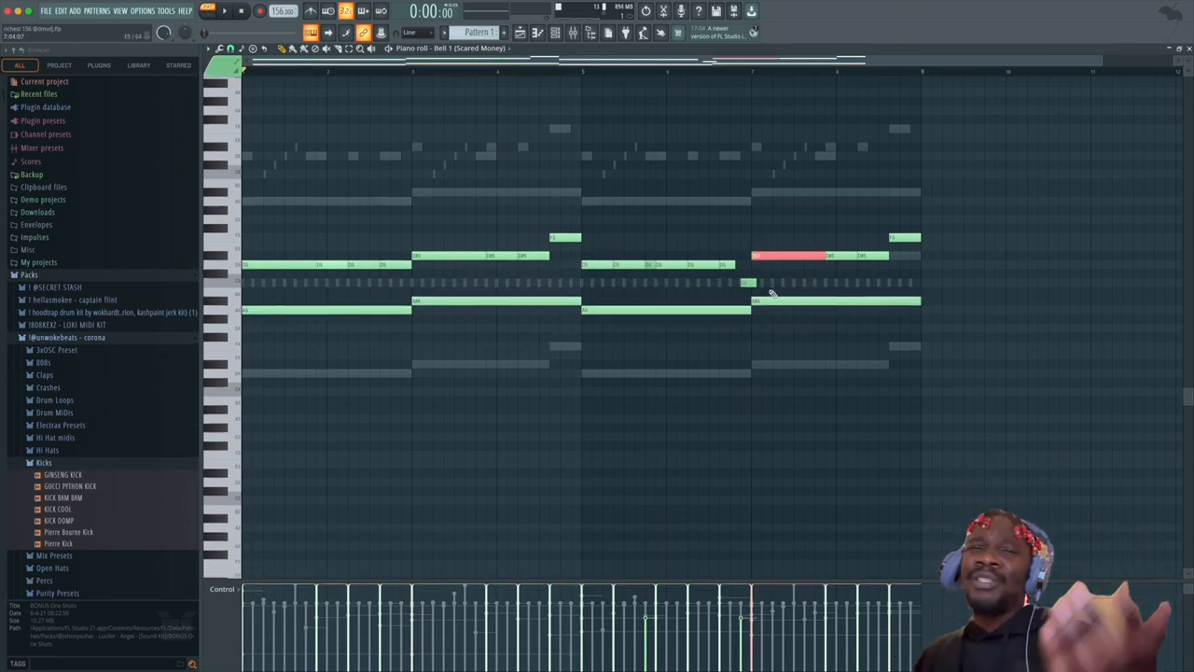
{"action": "scroll", "scroll_direction": "down", "scroll_amount": 3}
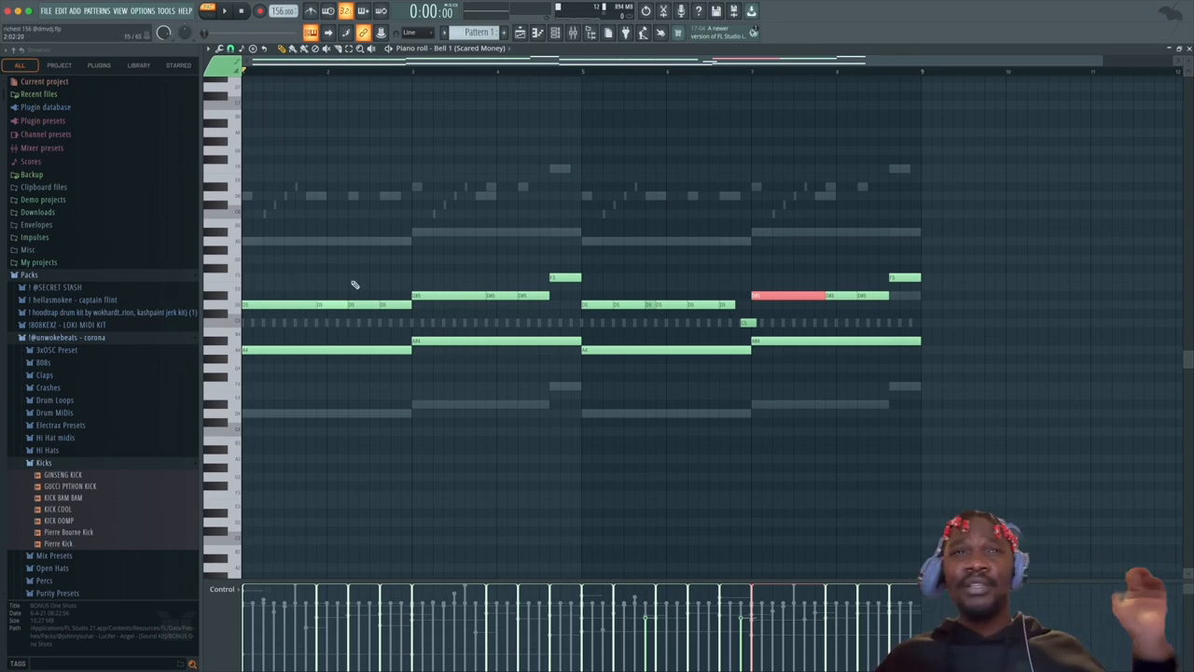
{"action": "mouse_move", "coordinate": [455, 254]}
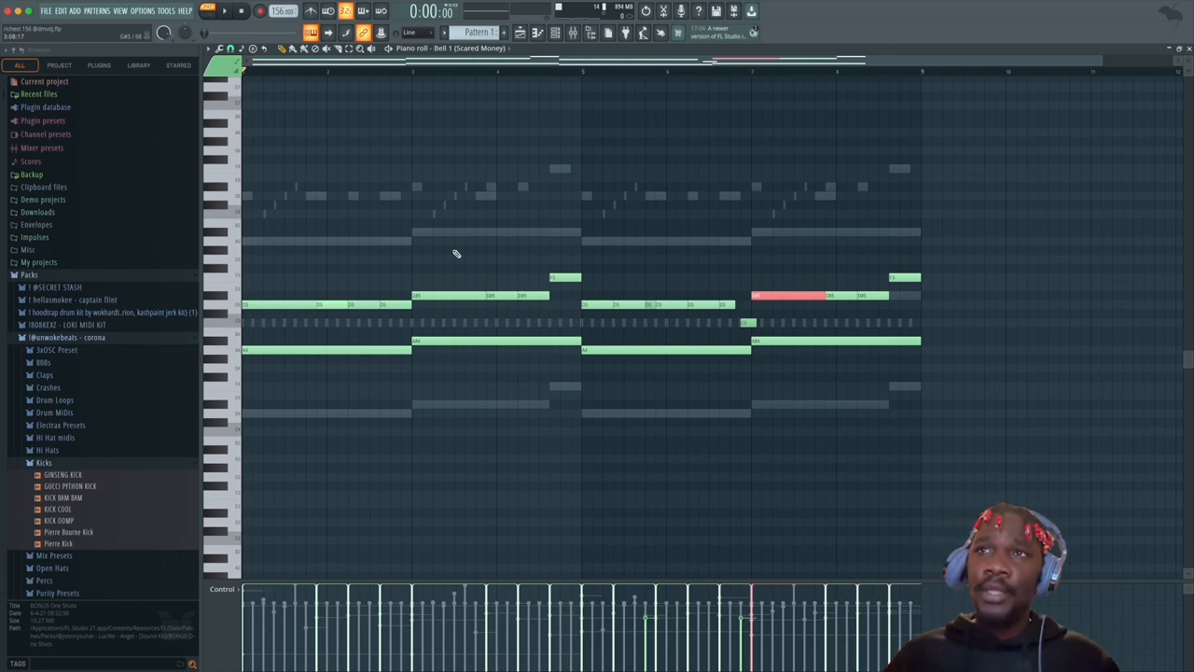
{"action": "mouse_move", "coordinate": [496, 265]}
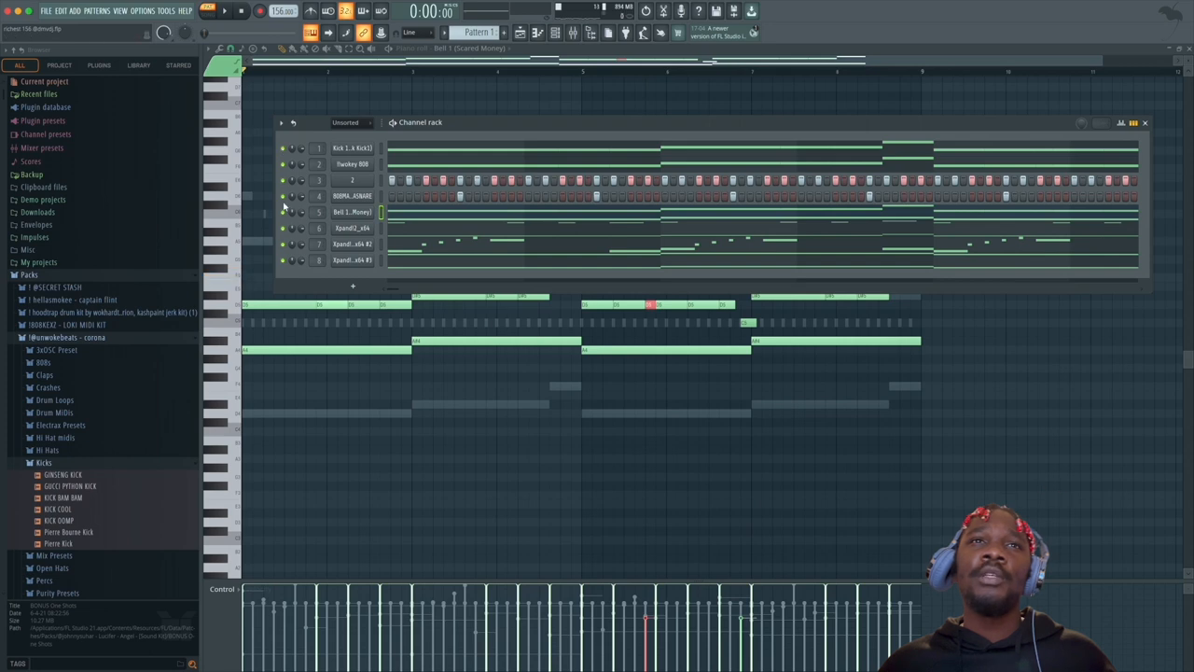
Step: Show the 808 channel's held notes in the piano roll and play the beat
{"action": "left_click", "coordinate": [353, 196]}
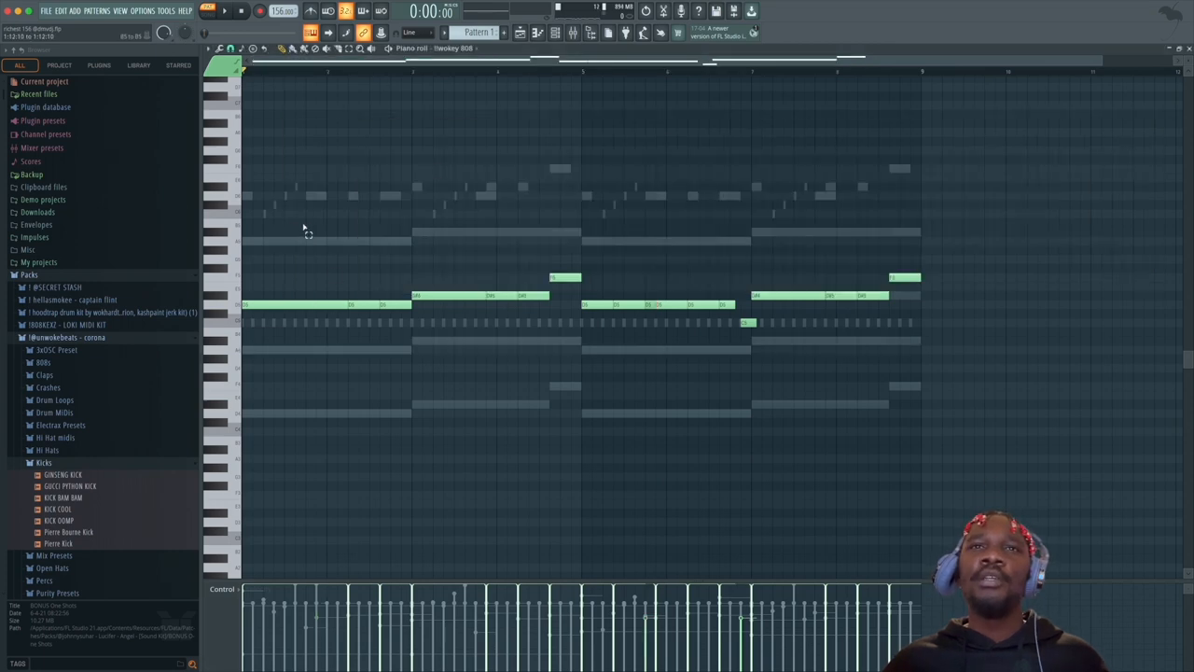
{"action": "mouse_move", "coordinate": [857, 316]}
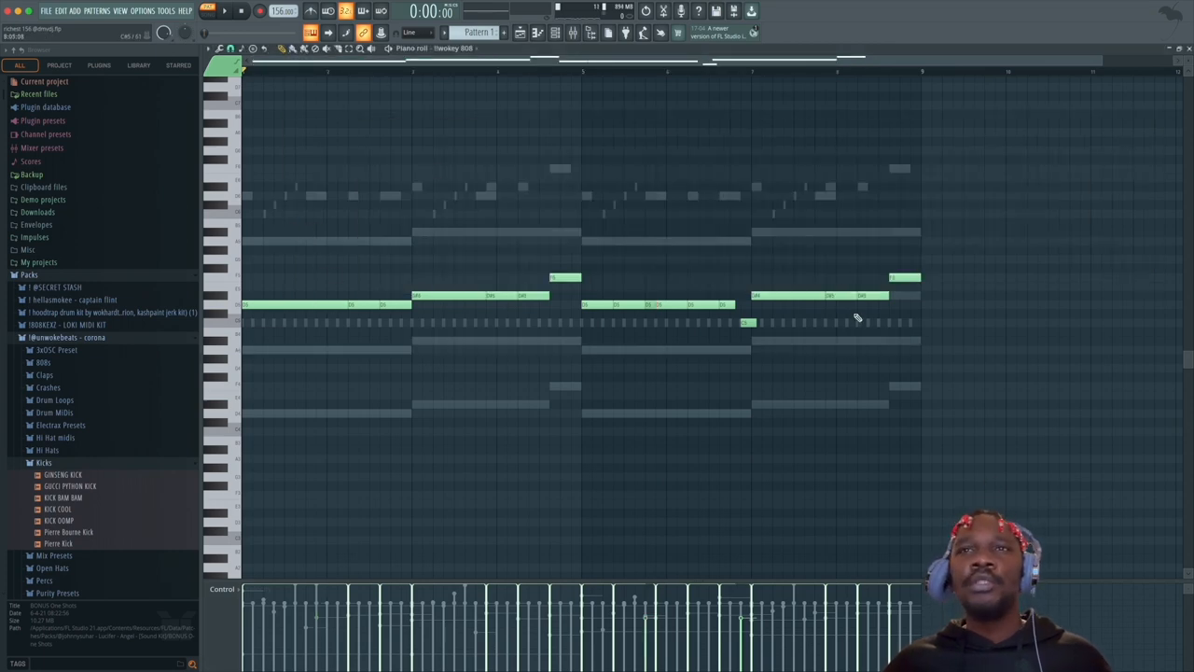
{"action": "left_click_drag", "start_coordinate": [579, 284], "coordinate": [756, 351]}
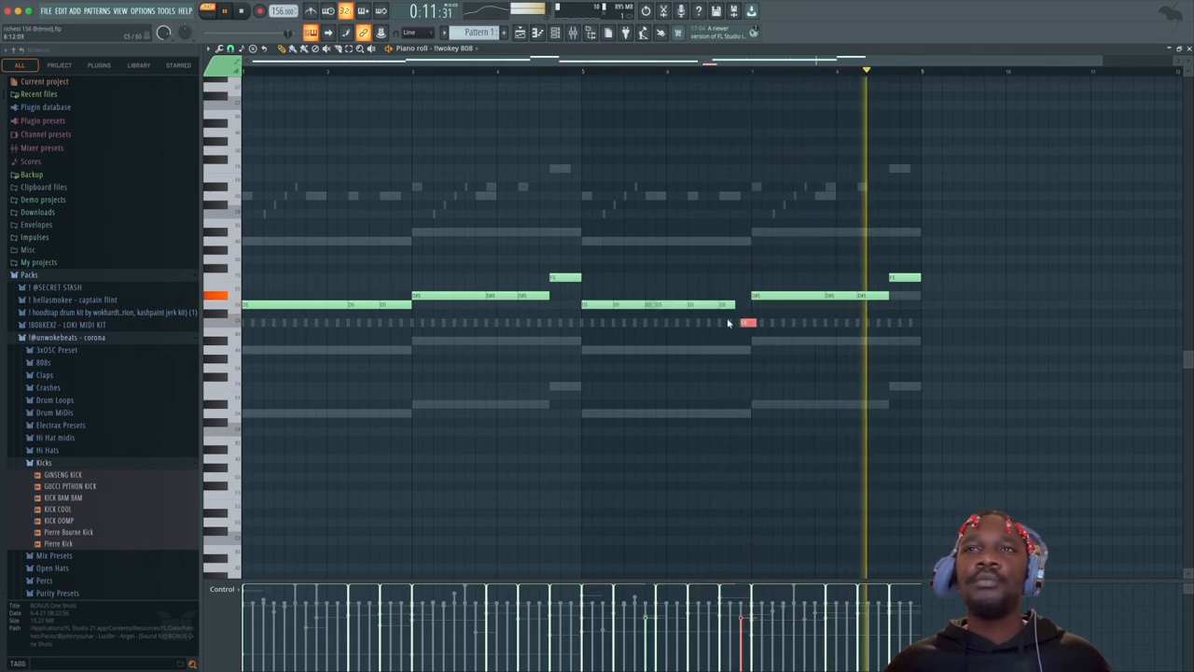
Step: Show the full playlist arrangement with the channel rack opened above it
{"action": "left_click", "coordinate": [554, 34]}
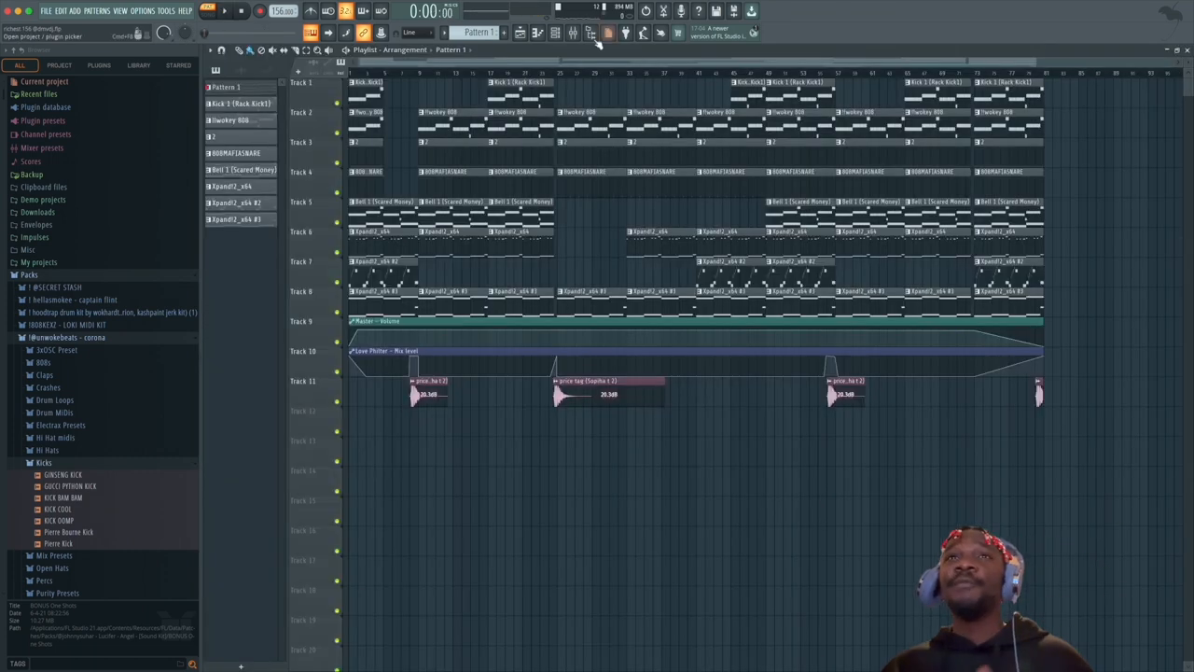
{"action": "left_click", "coordinate": [586, 34]}
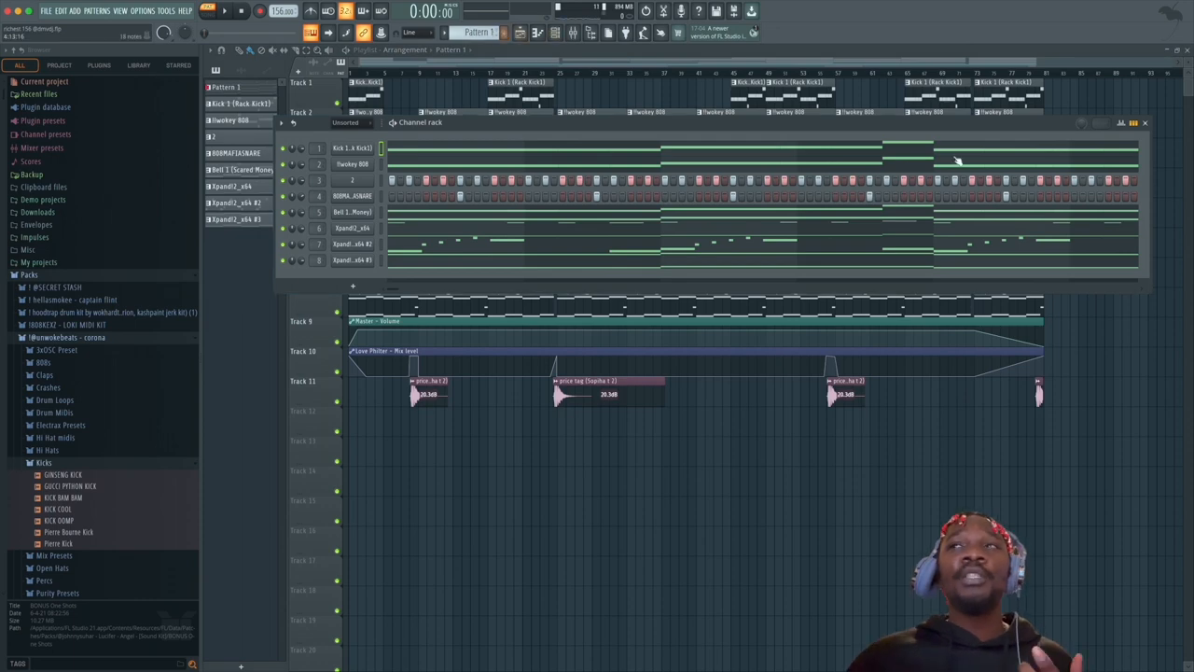